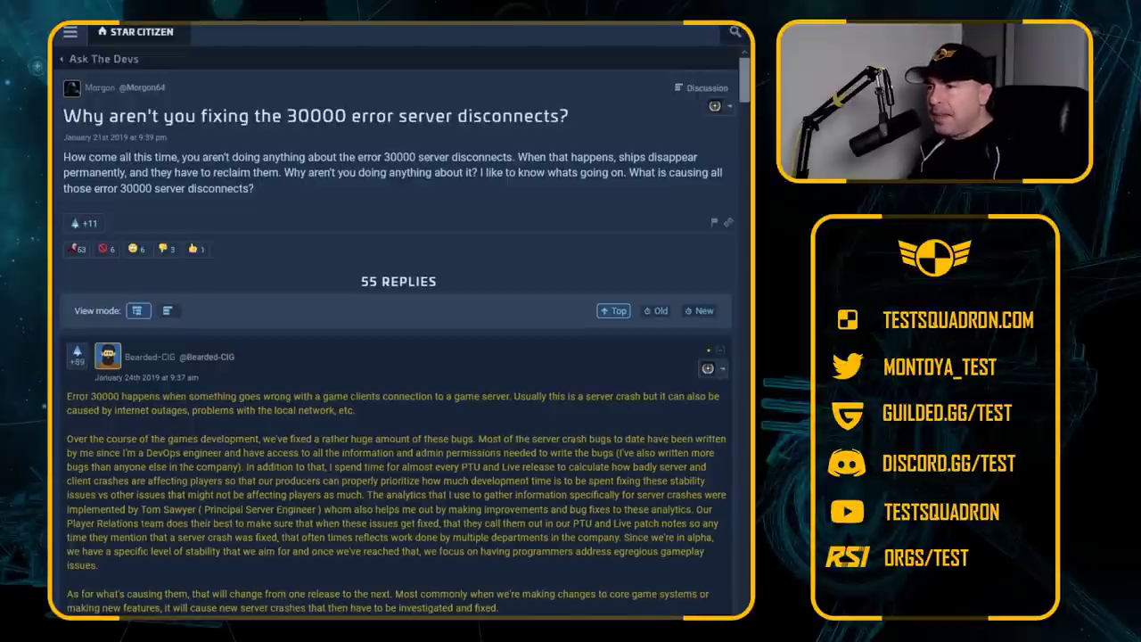
# Highlight the full question text asking why 30000 error disconnects aren't being fixed
pyautogui.scroll(-3)
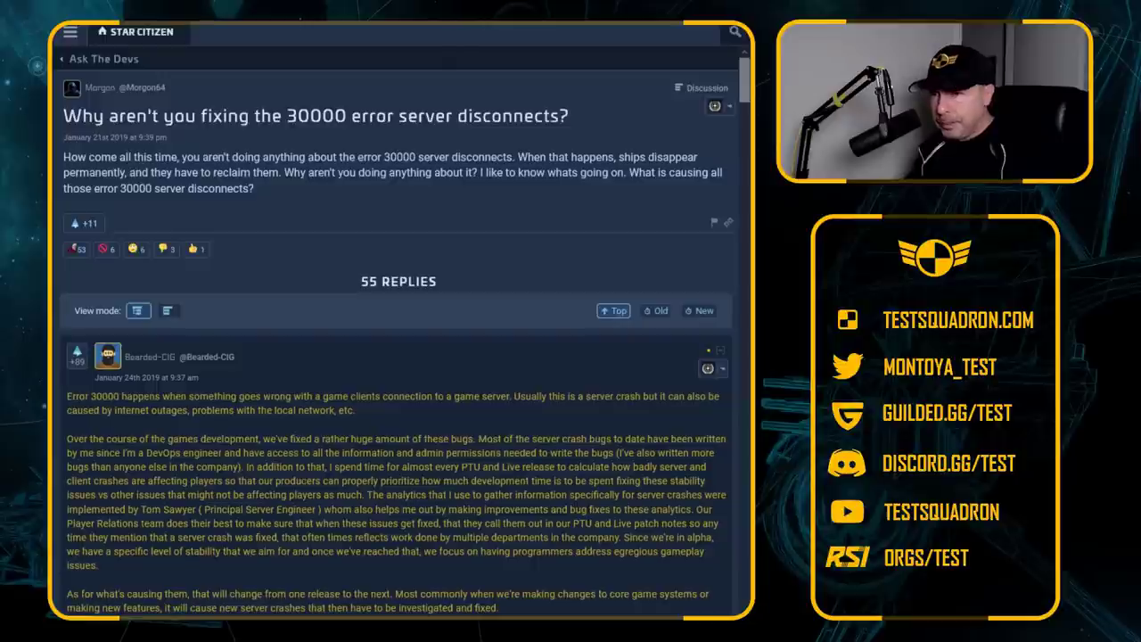
pyautogui.moveTo(69, 157); pyautogui.dragTo(205, 157)
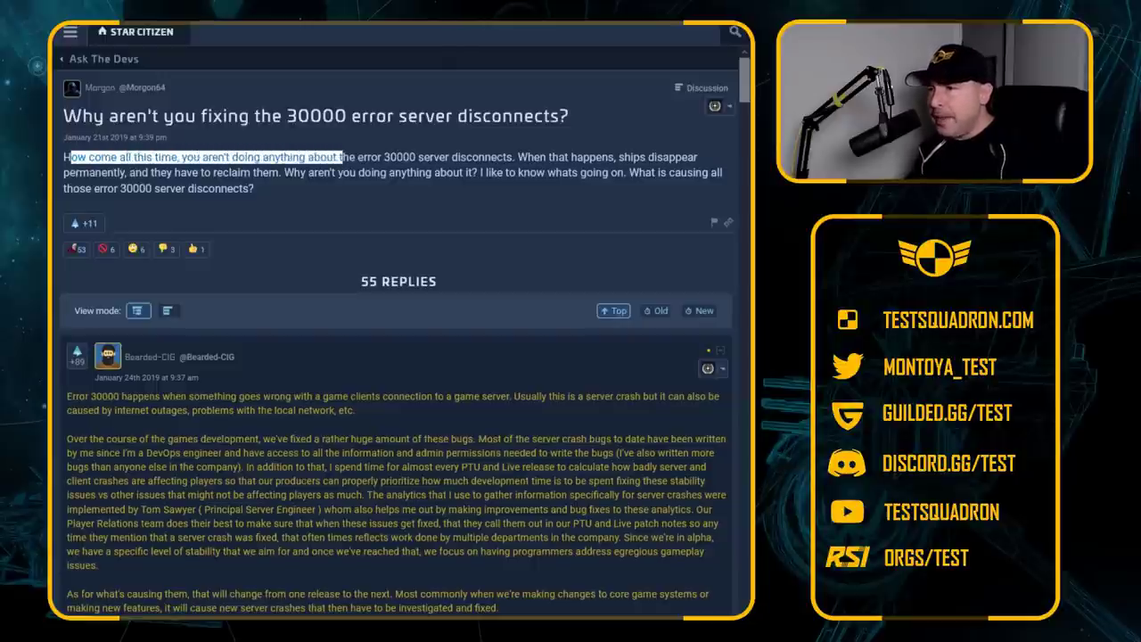
pyautogui.moveTo(339, 157); pyautogui.dragTo(514, 157)
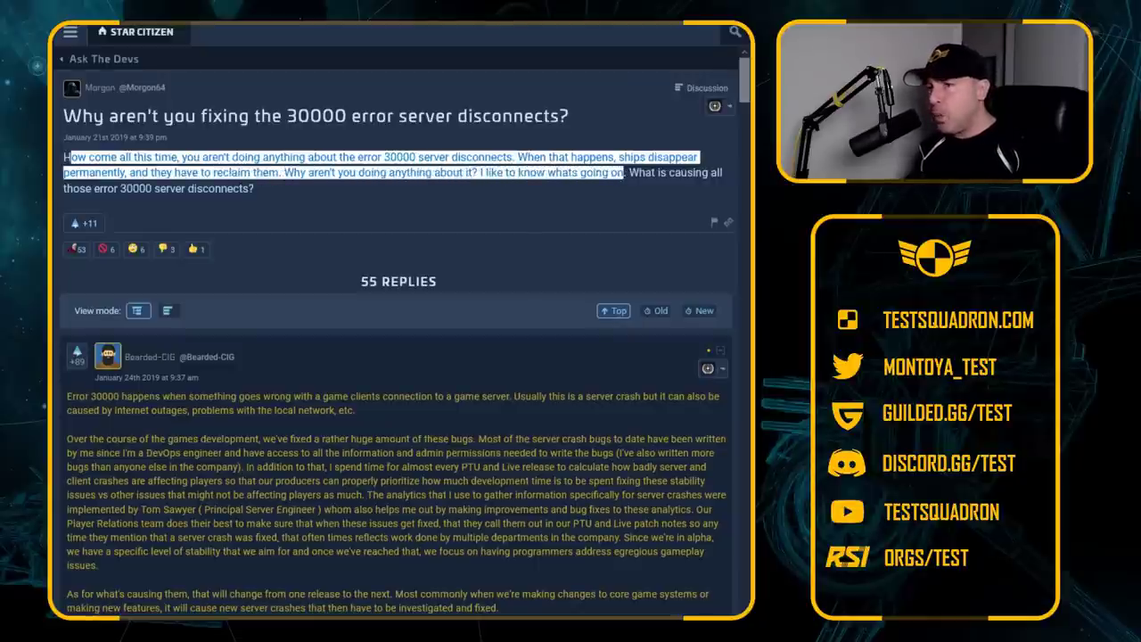
pyautogui.moveTo(624, 171); pyautogui.dragTo(253, 189)
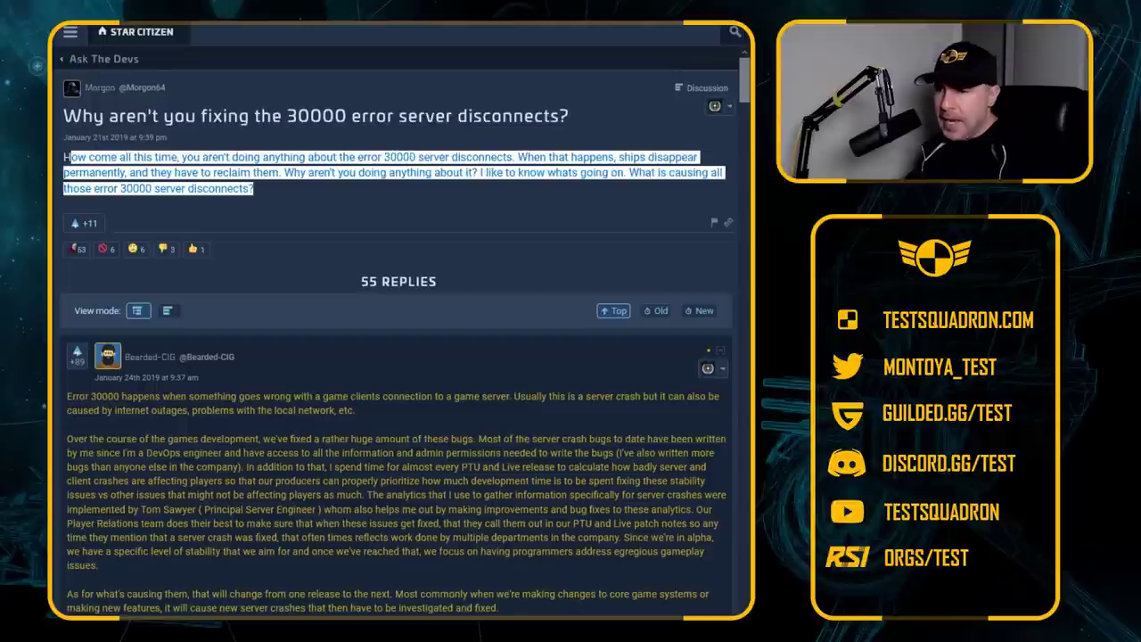
# Bring Bearded-CIG's reply into view and highlight its opening lines explaining error 30000
pyautogui.scroll(-3)
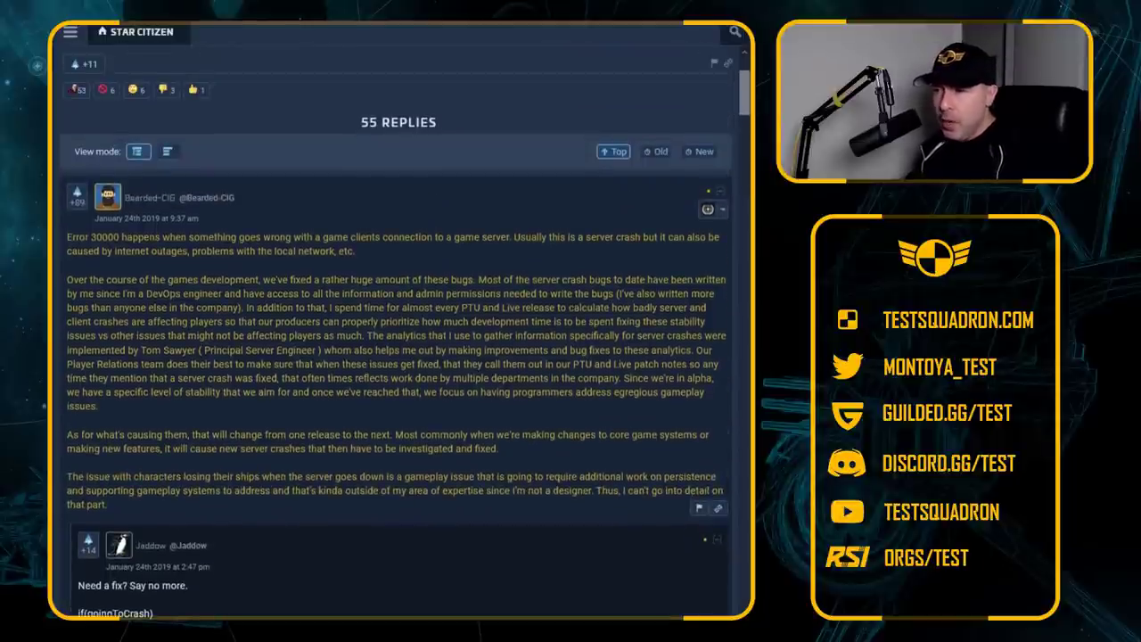
pyautogui.scroll(-3)
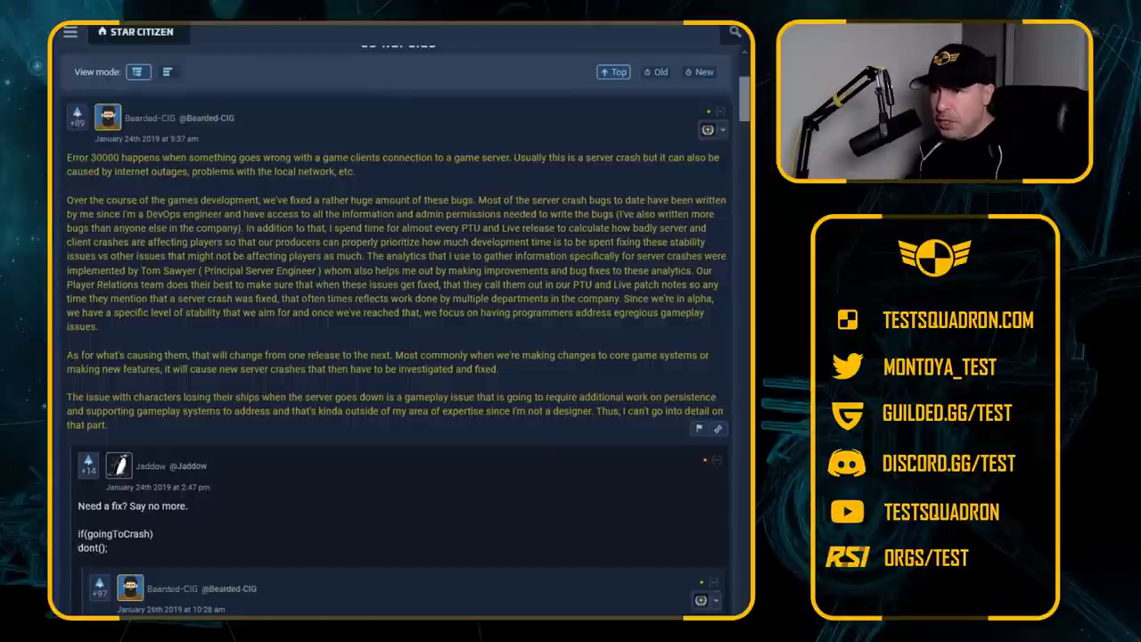
pyautogui.moveTo(68, 157); pyautogui.dragTo(307, 157)
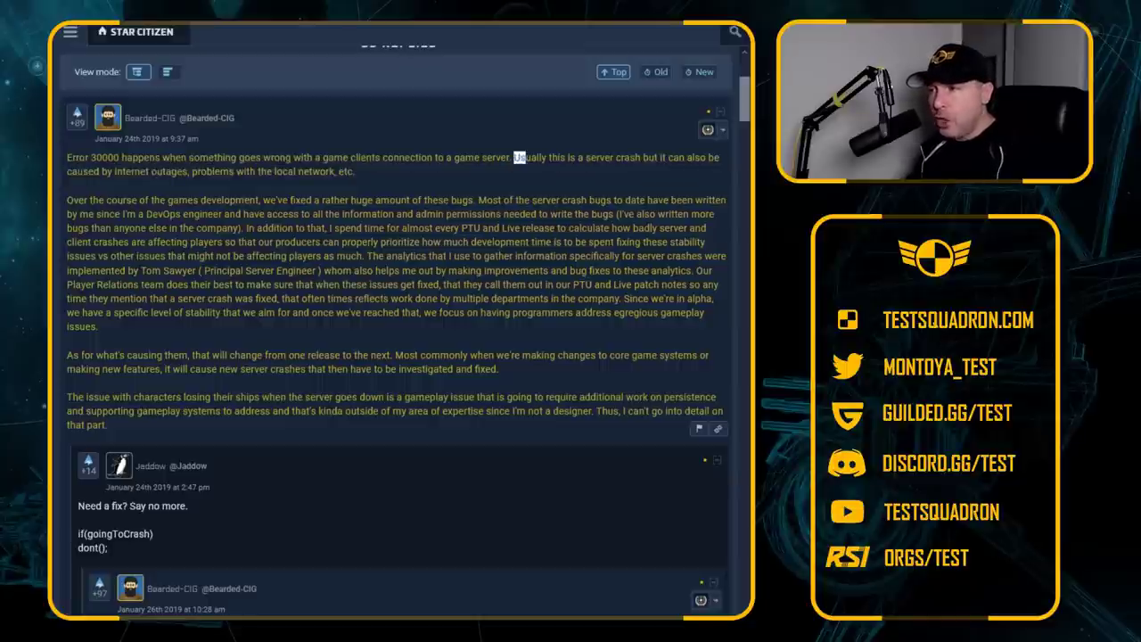
pyautogui.moveTo(514, 157); pyautogui.dragTo(687, 157)
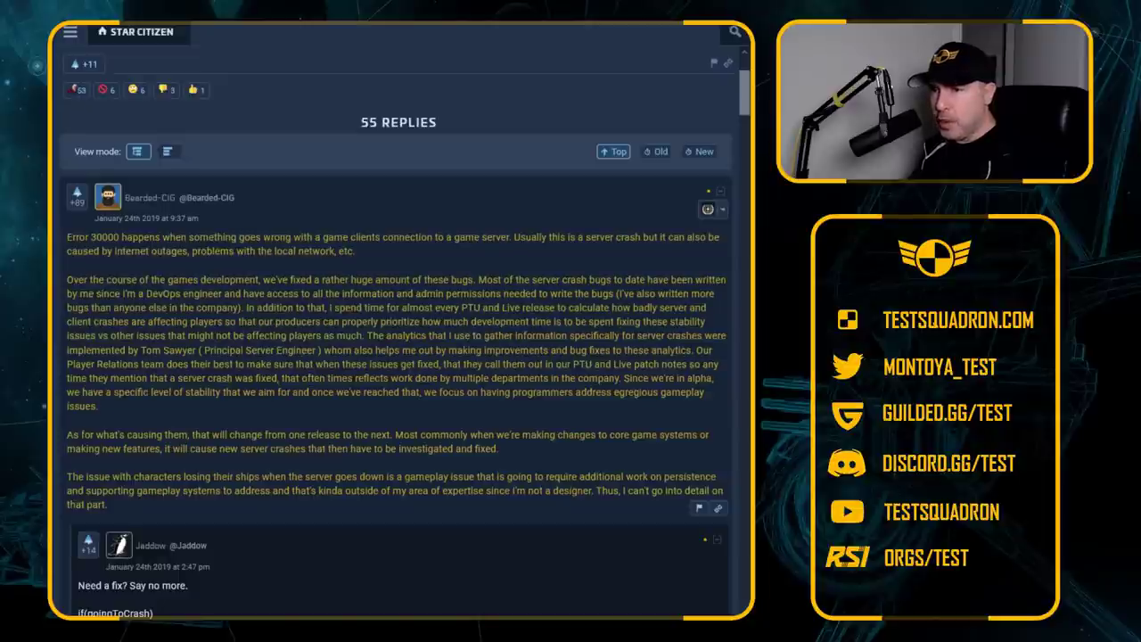
pyautogui.moveTo(67, 235); pyautogui.dragTo(214, 235)
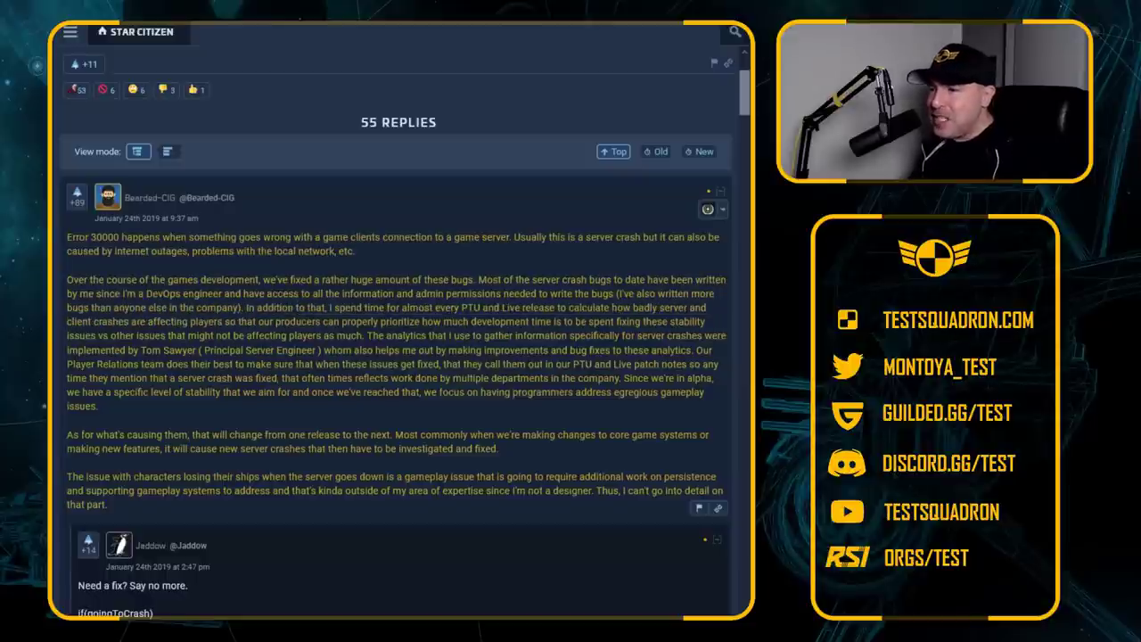
# Highlight the passage on producers prioritizing development time for stability fixes, then clear it
pyautogui.moveTo(337, 307); pyautogui.dragTo(535, 307)
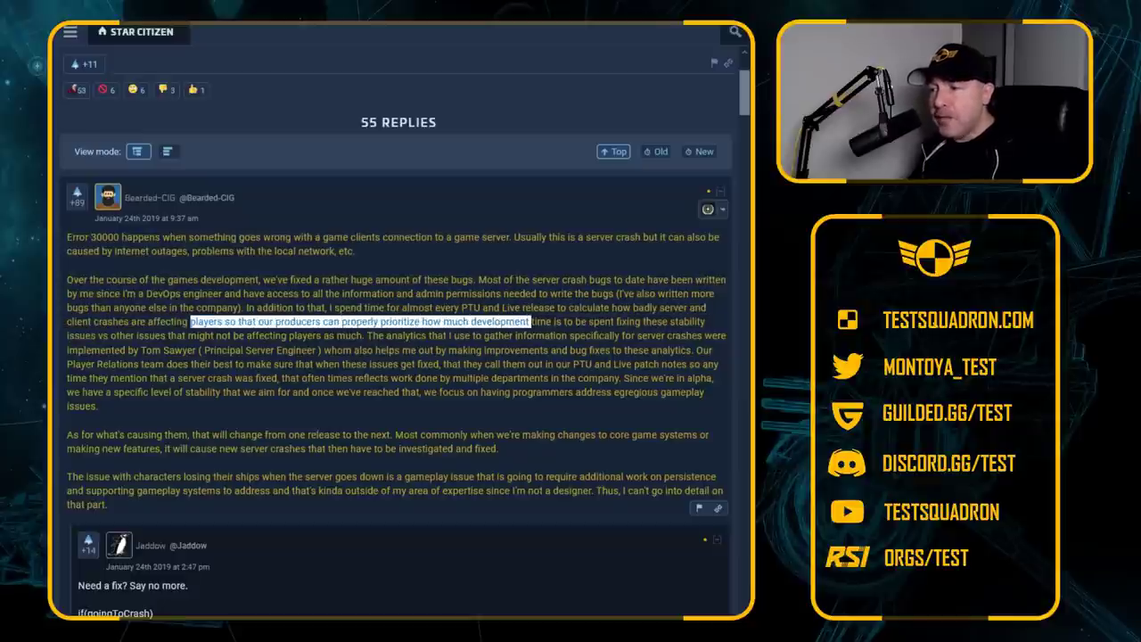
pyautogui.moveTo(529, 321); pyautogui.dragTo(610, 321)
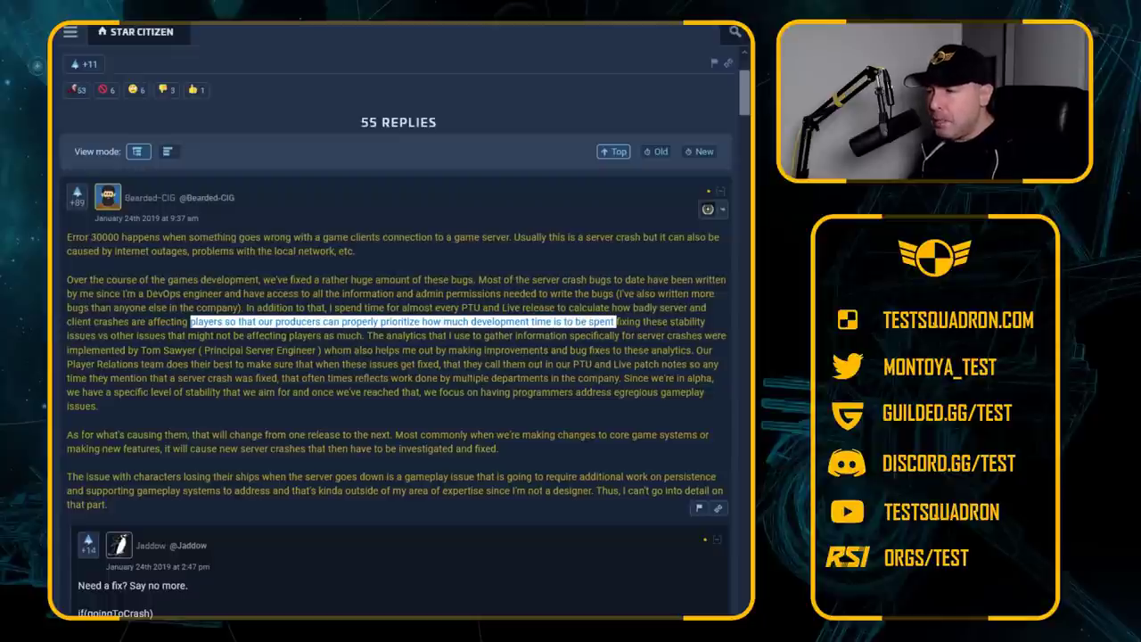
pyautogui.moveTo(613, 321); pyautogui.dragTo(107, 335)
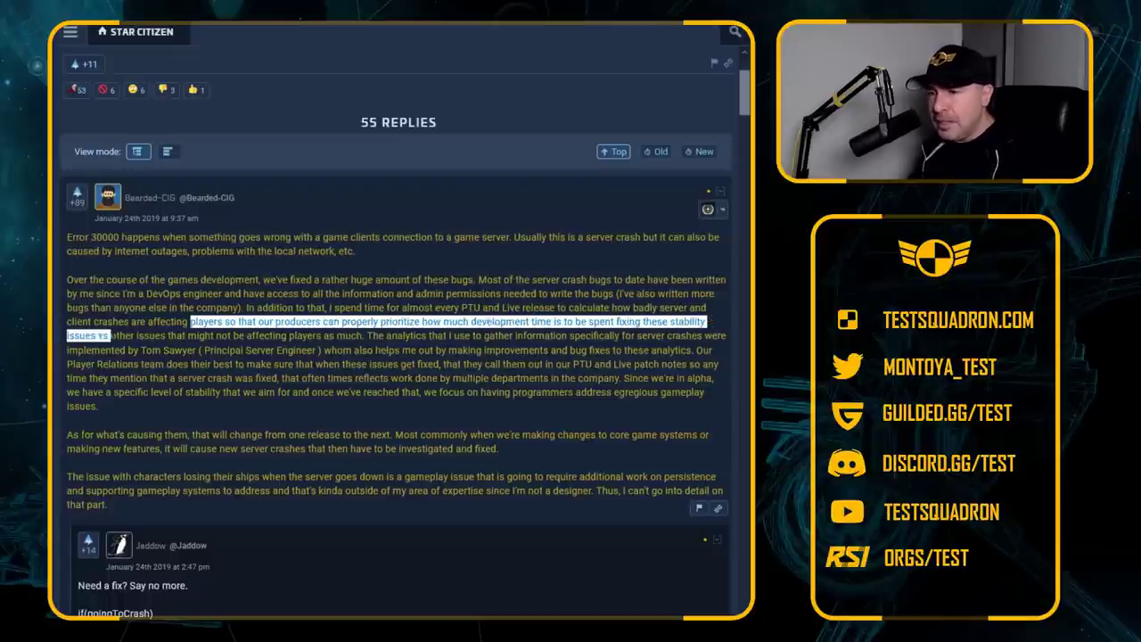
pyautogui.moveTo(86, 335); pyautogui.dragTo(214, 335)
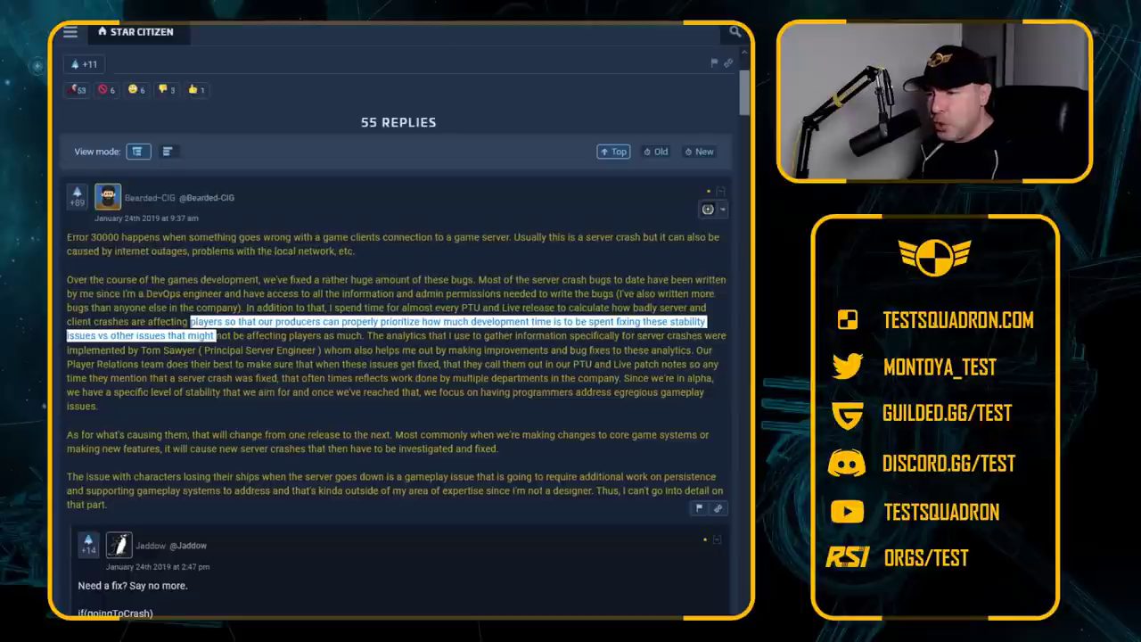
pyautogui.moveTo(212, 335); pyautogui.dragTo(364, 335)
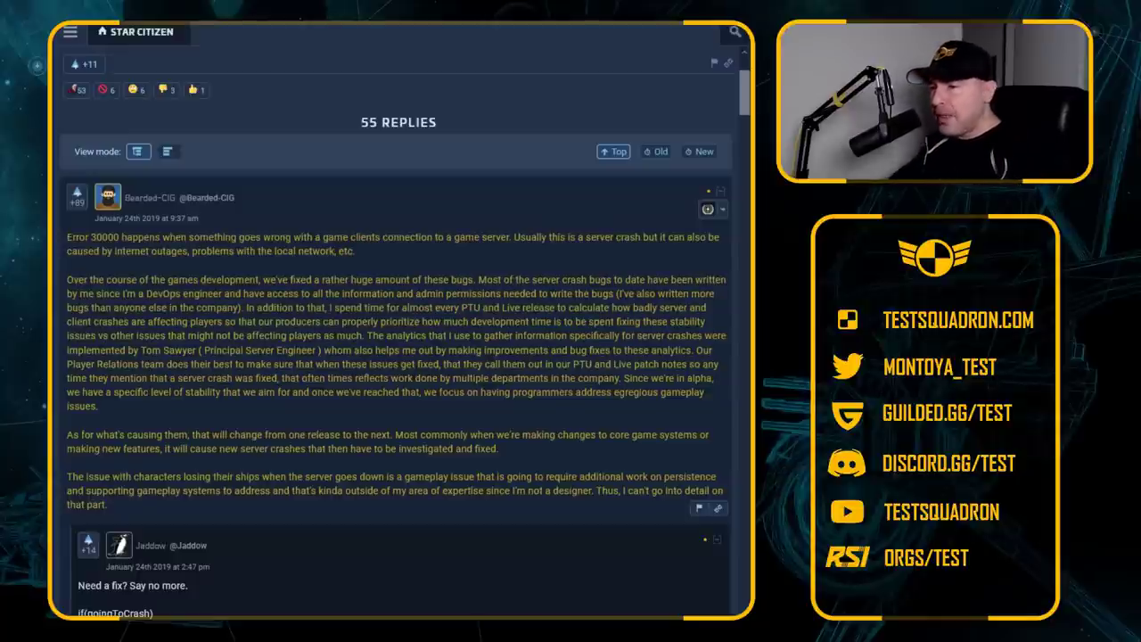
pyautogui.scroll(-3)
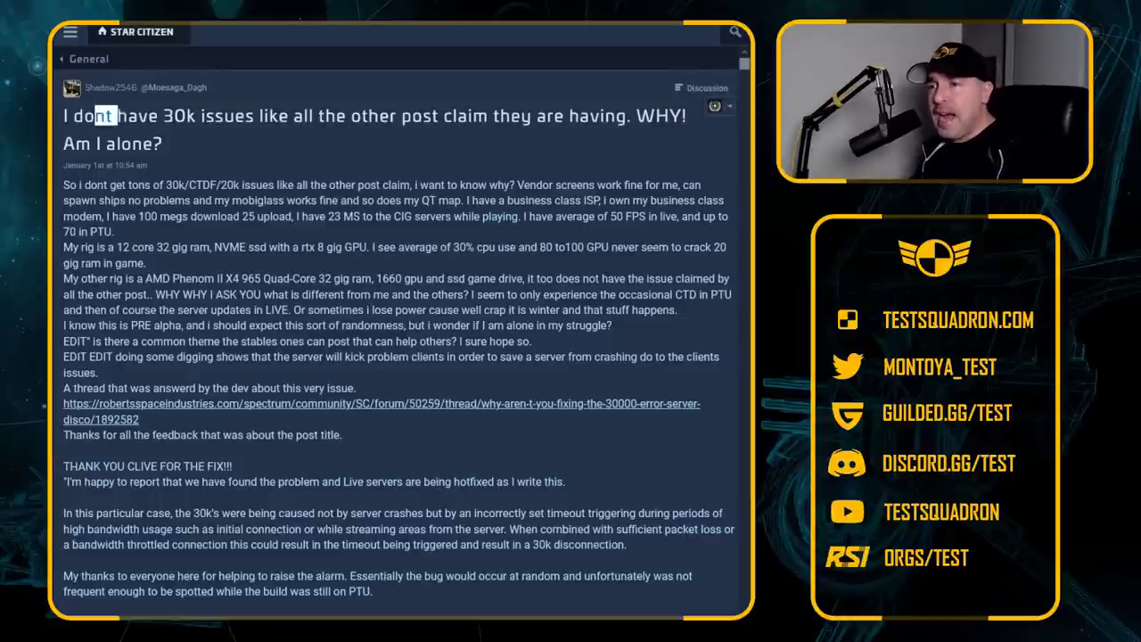
# Highlight the post's opening sentences about having no 30k issues, then clear them
pyautogui.moveTo(93, 116); pyautogui.dragTo(464, 116)
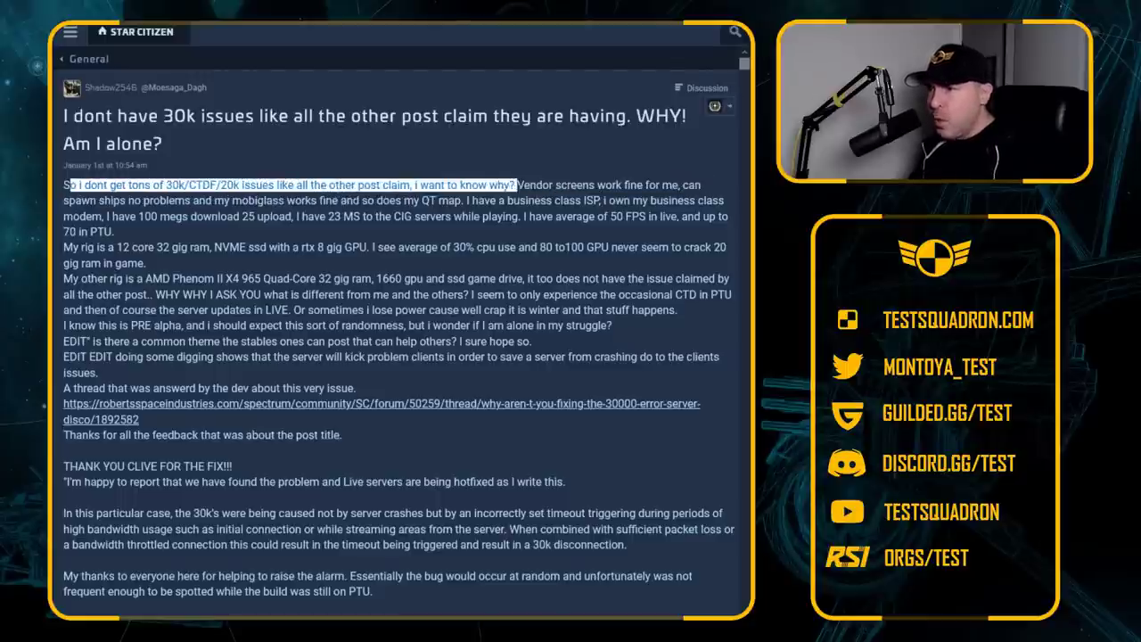
pyautogui.moveTo(532, 183); pyautogui.dragTo(152, 200)
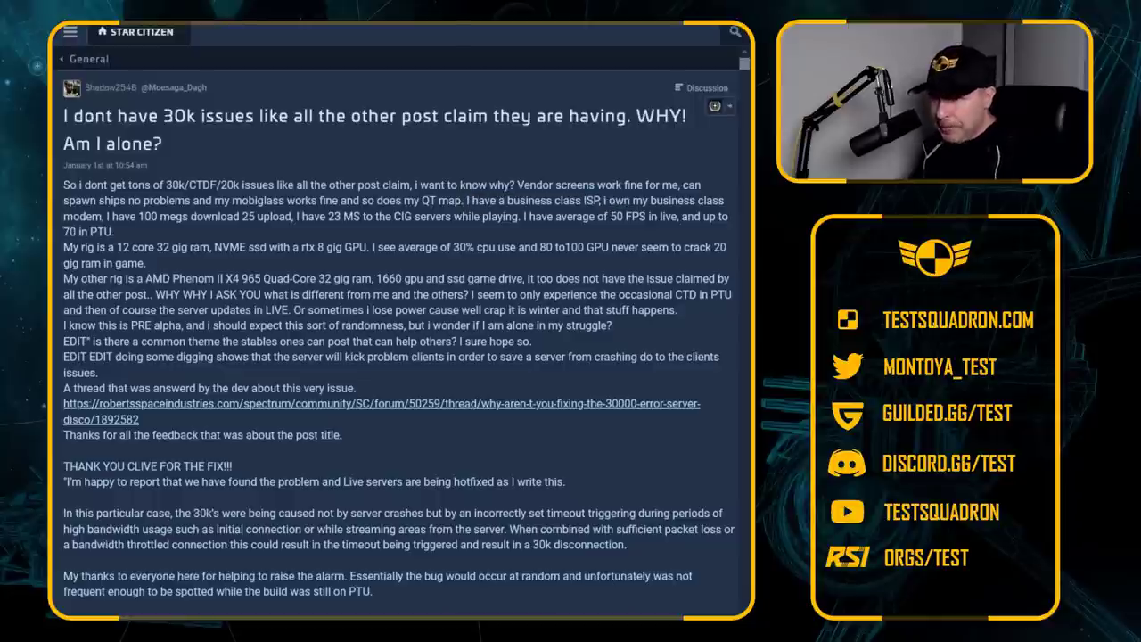
pyautogui.moveTo(103, 216); pyautogui.dragTo(239, 216)
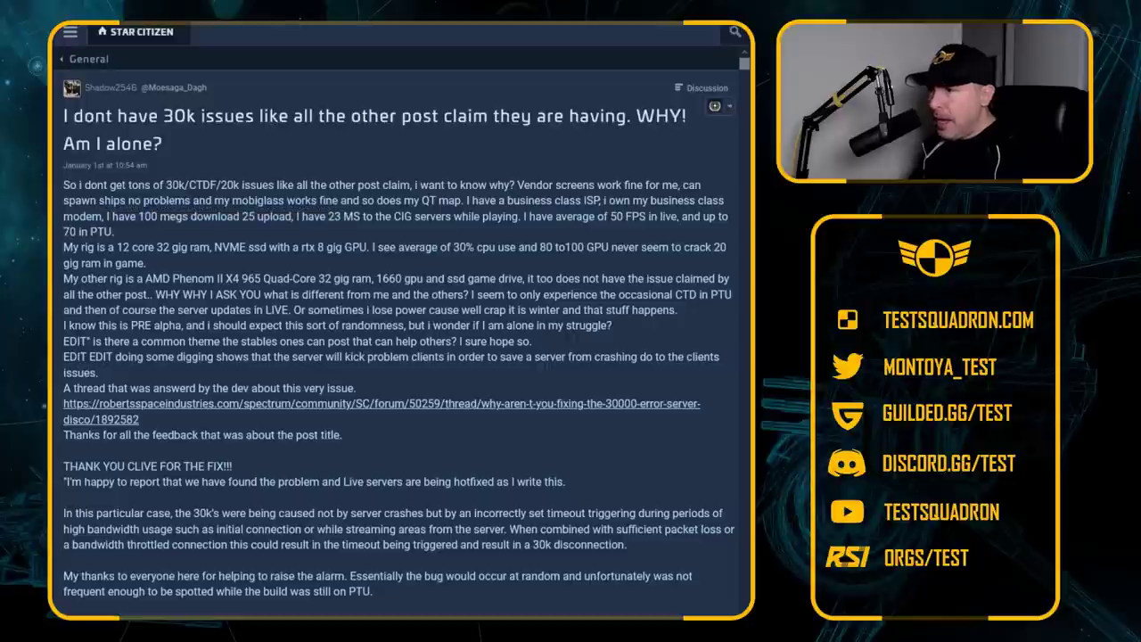
pyautogui.moveTo(189, 216); pyautogui.dragTo(520, 216)
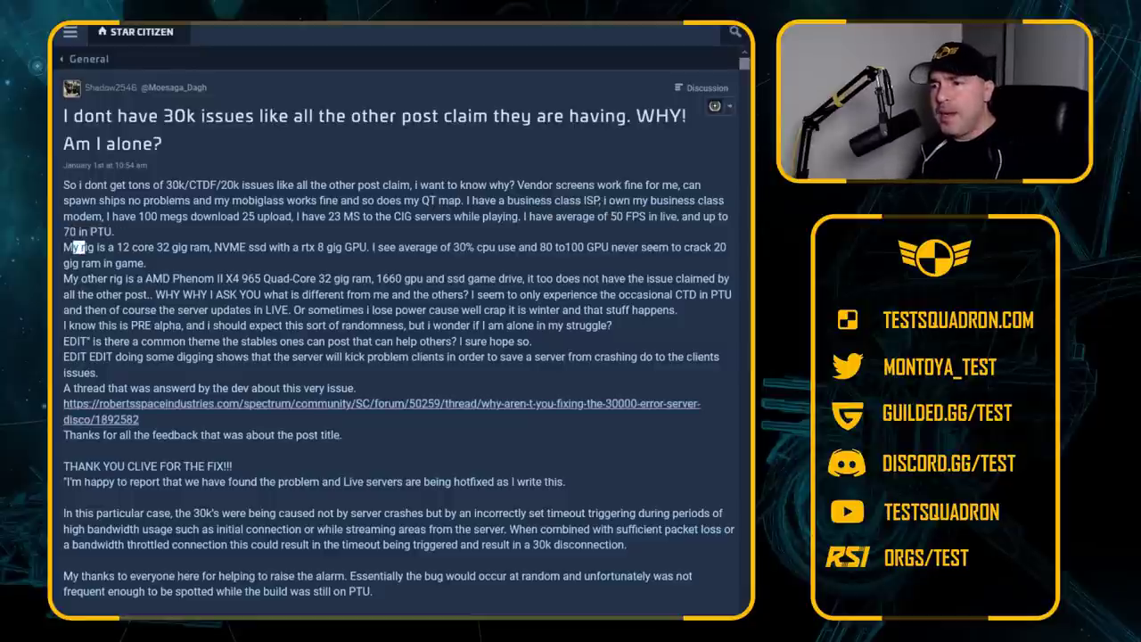
# Highlight the rig specs line: 12 core, 32 gig RAM, NVME SSD, RTX 8 gig GPU
pyautogui.moveTo(73, 246); pyautogui.dragTo(250, 246)
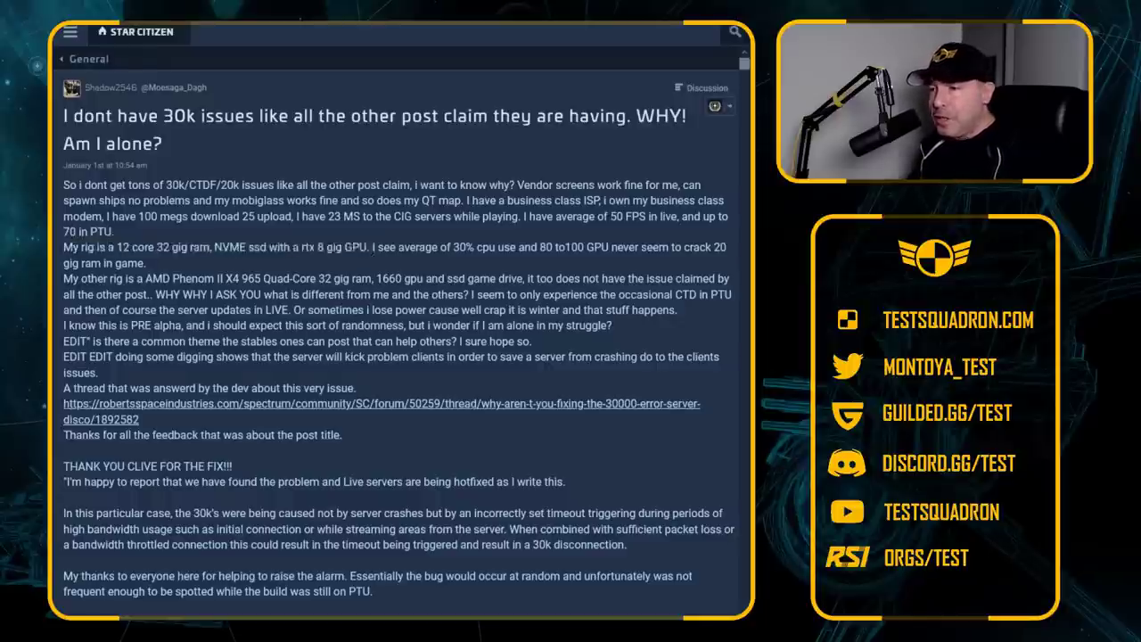
pyautogui.moveTo(62, 246); pyautogui.dragTo(371, 246)
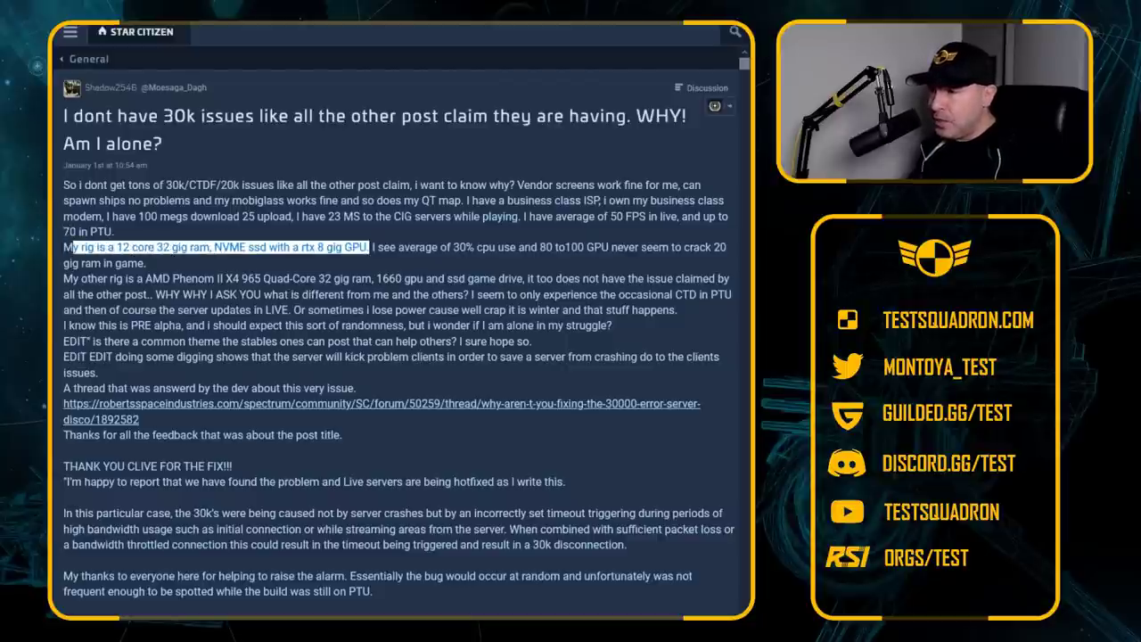
pyautogui.moveTo(374, 246); pyautogui.dragTo(535, 246)
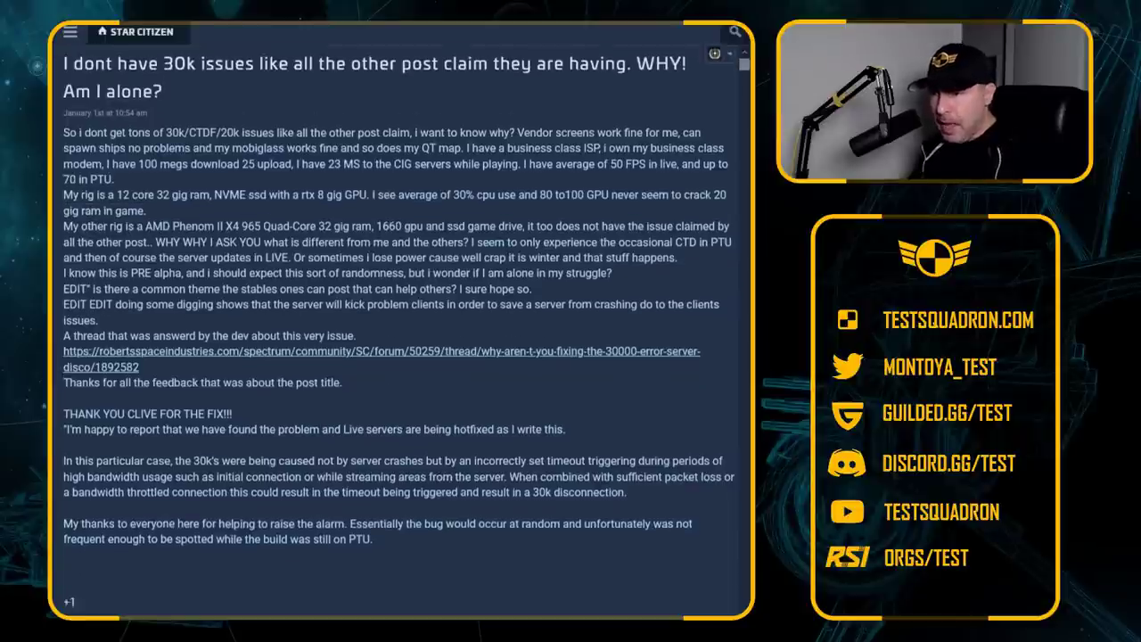
# Reach the 407 replies and highlight the developer's note about few 30k disconnects lately
pyautogui.scroll(-3)
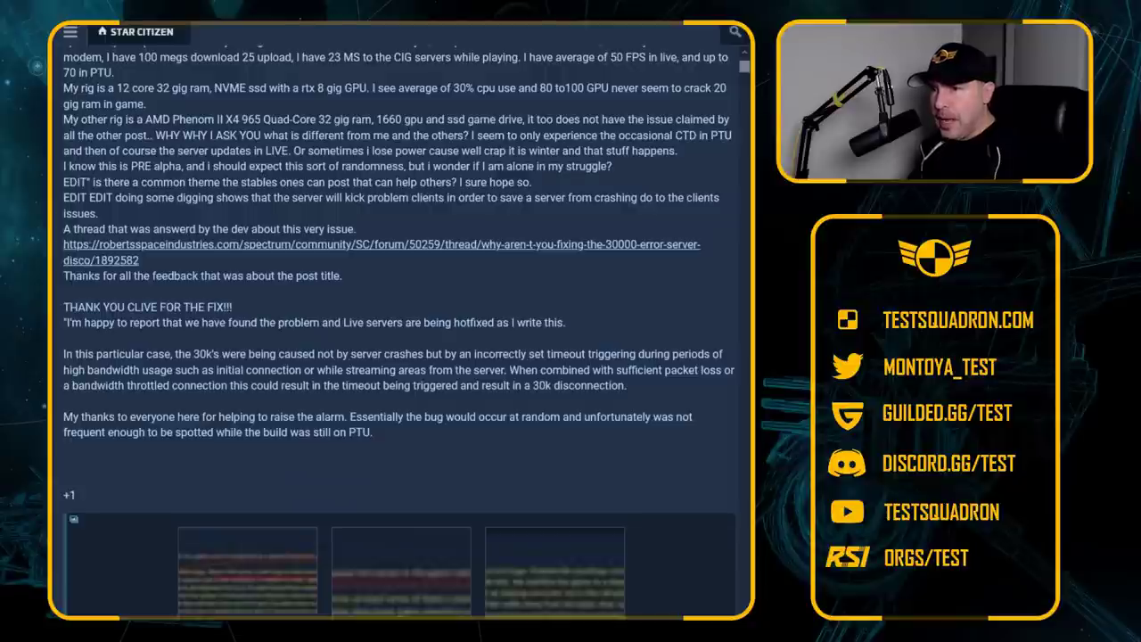
pyautogui.scroll(-3)
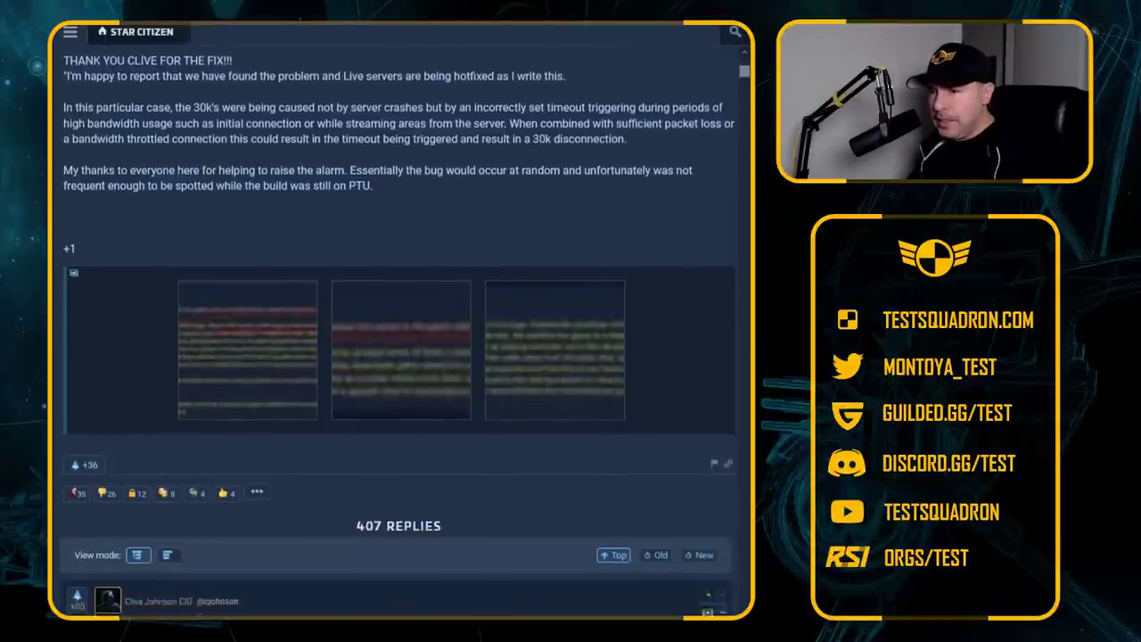
pyautogui.scroll(-3)
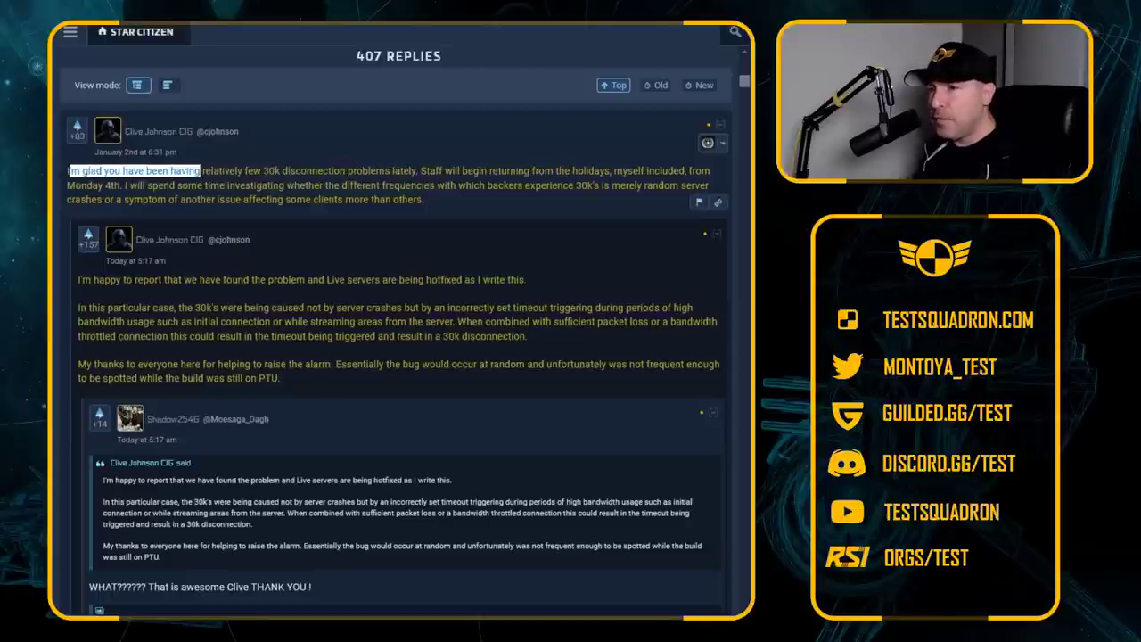
pyautogui.moveTo(68, 171); pyautogui.dragTo(115, 185)
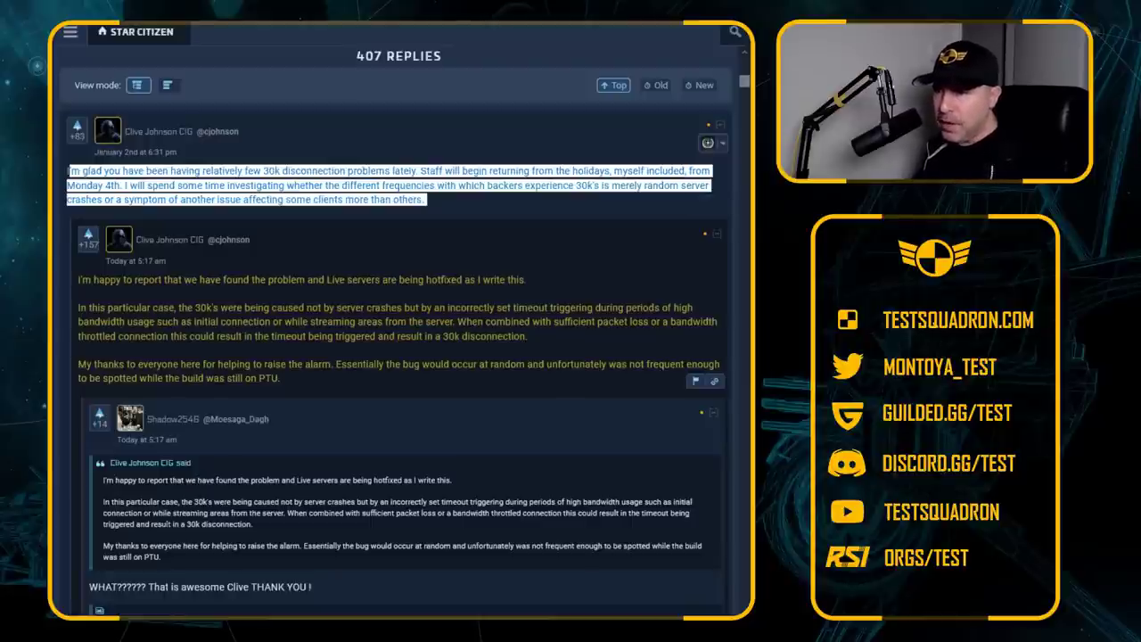
# Highlight the hotfix reply's lines on live servers being hotfixed and the timeout/packet-loss cause
pyautogui.scroll(-3)
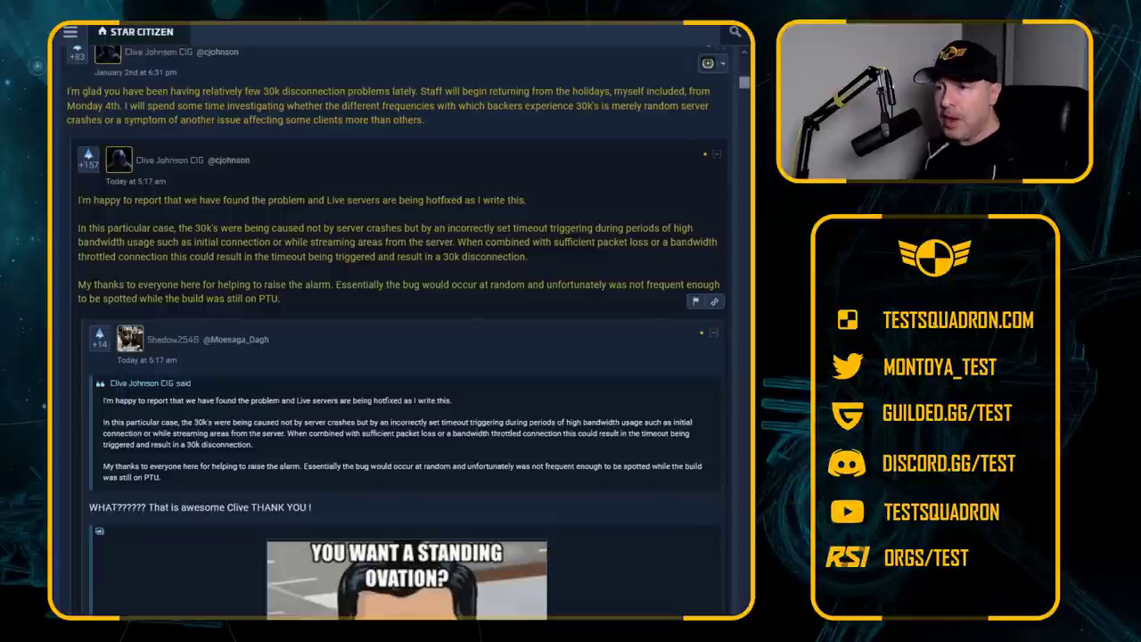
pyautogui.moveTo(93, 200); pyautogui.dragTo(342, 199)
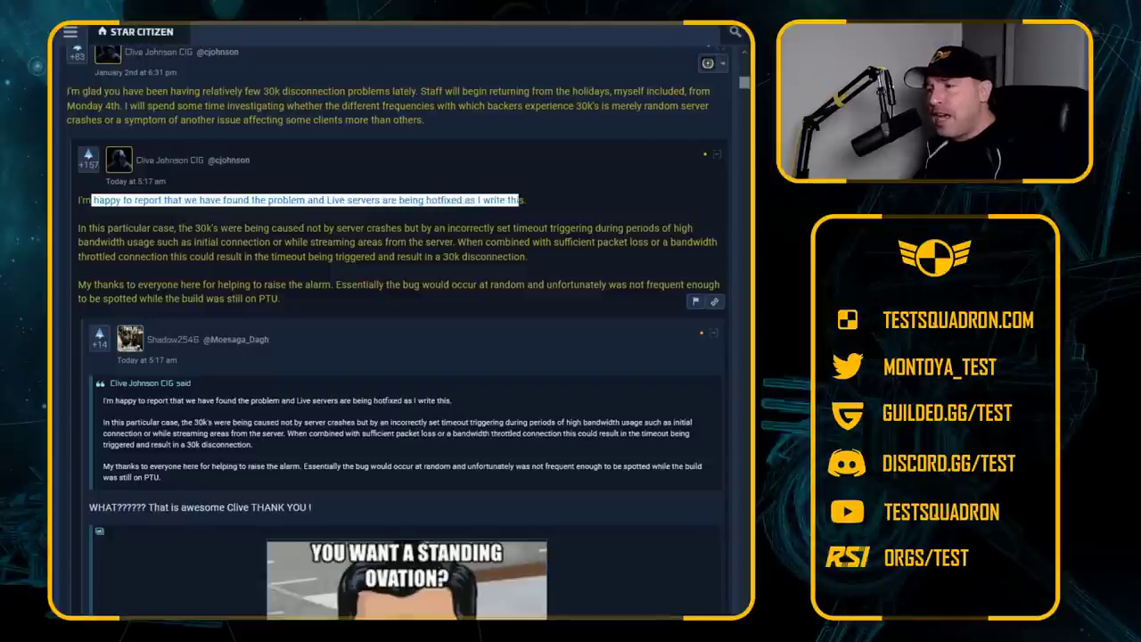
pyautogui.scroll(-3)
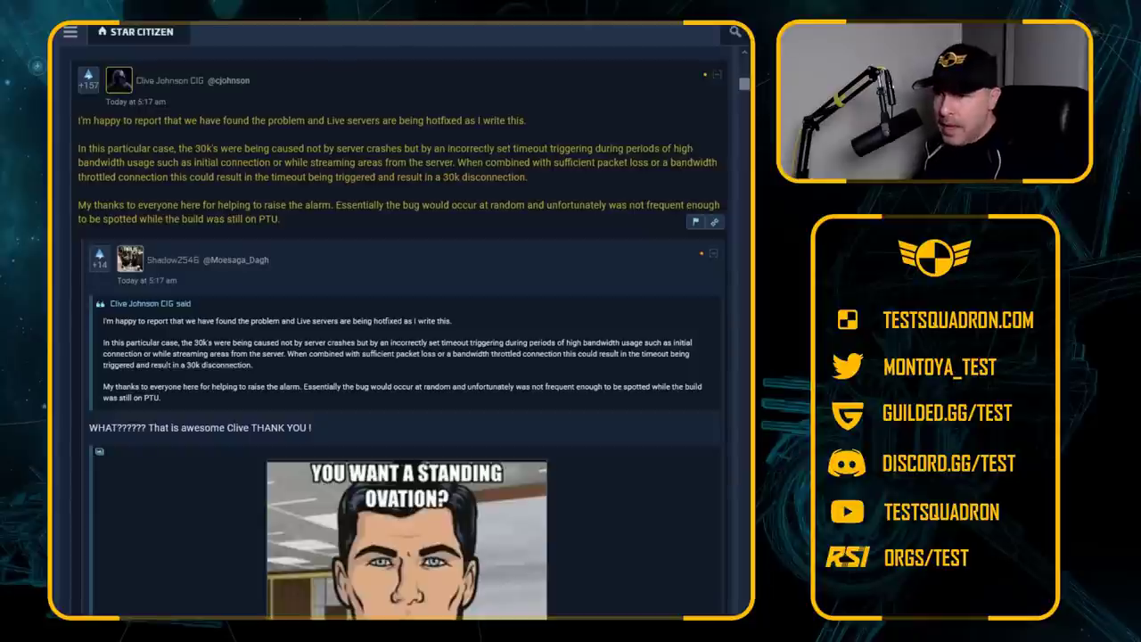
pyautogui.moveTo(86, 148); pyautogui.dragTo(221, 148)
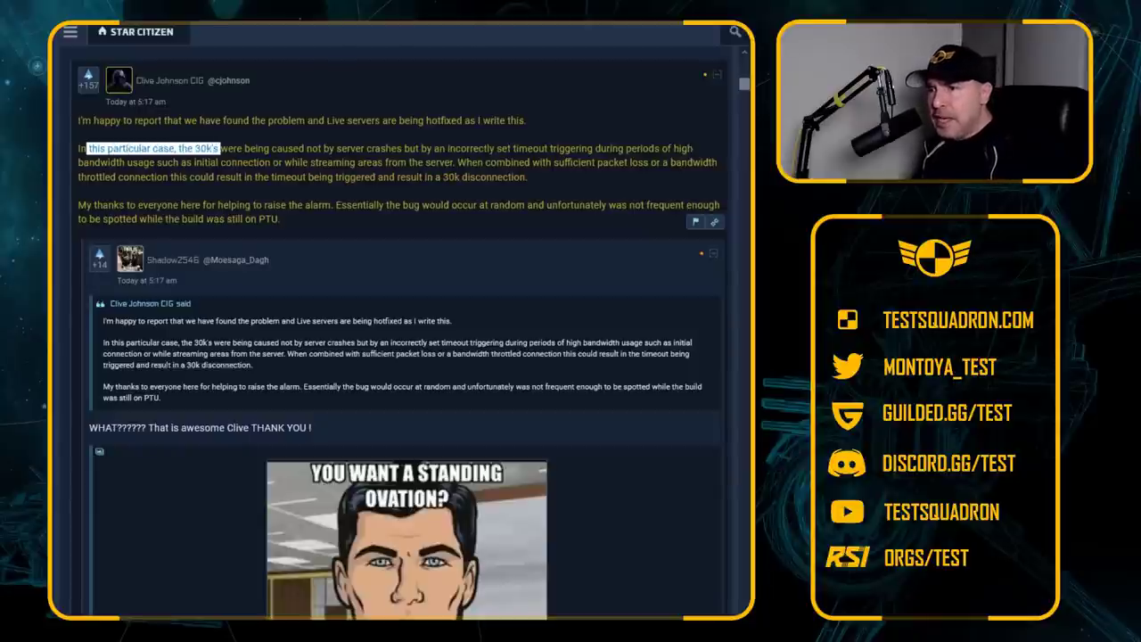
pyautogui.moveTo(217, 148); pyautogui.dragTo(343, 148)
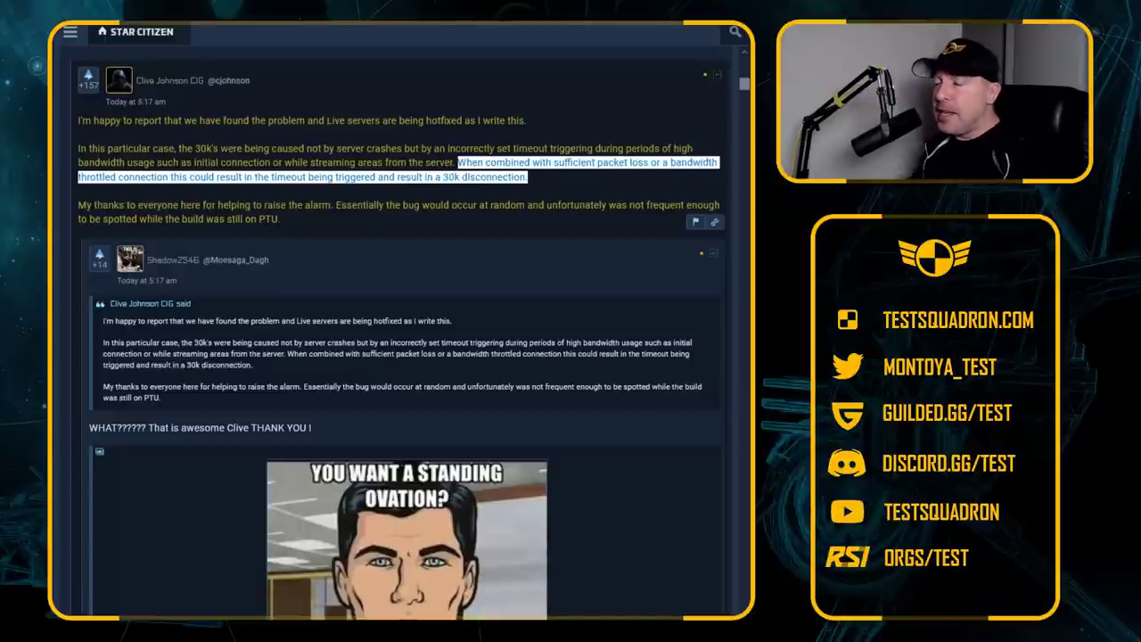
# Highlight the reply's thanks to everyone who raised the alarm about the disconnects
pyautogui.scroll(-3)
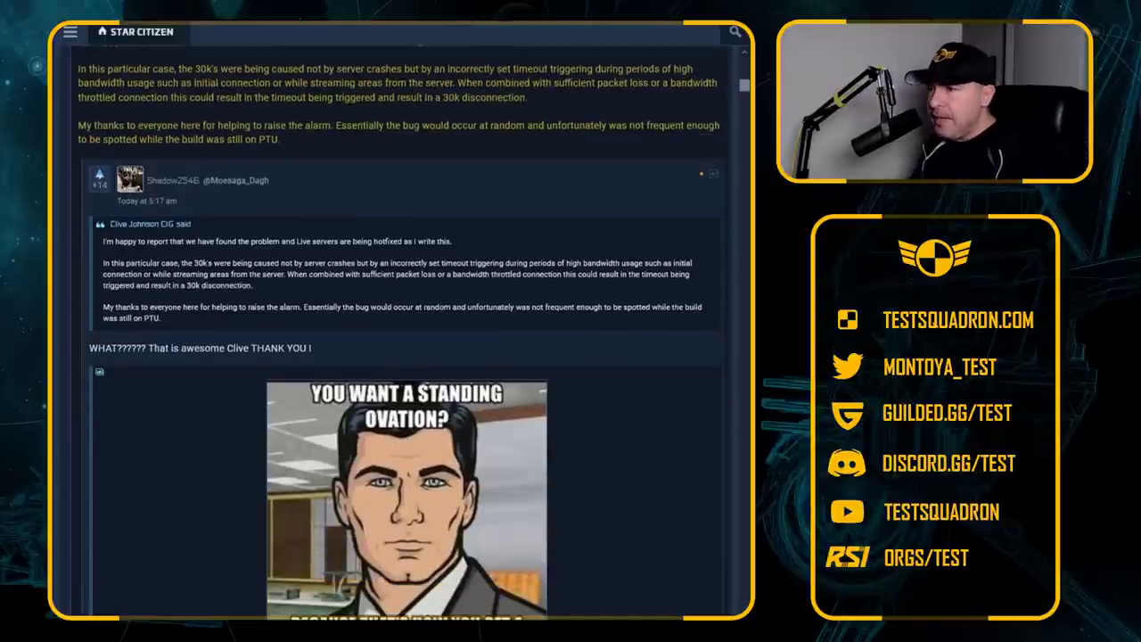
pyautogui.scroll(3)
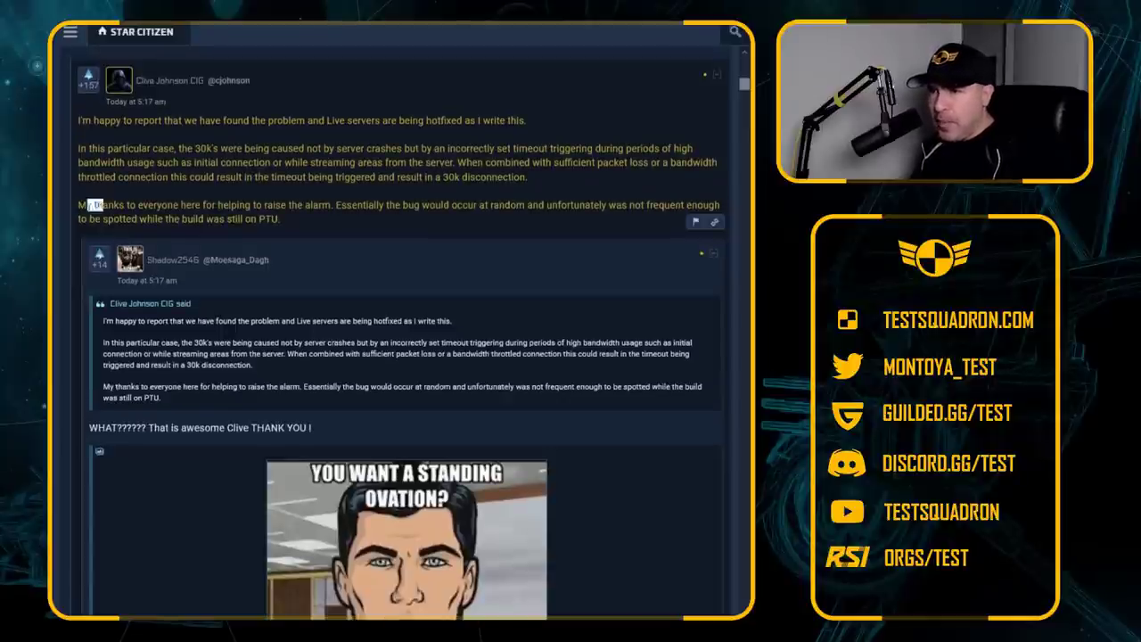
pyautogui.moveTo(89, 205); pyautogui.dragTo(378, 205)
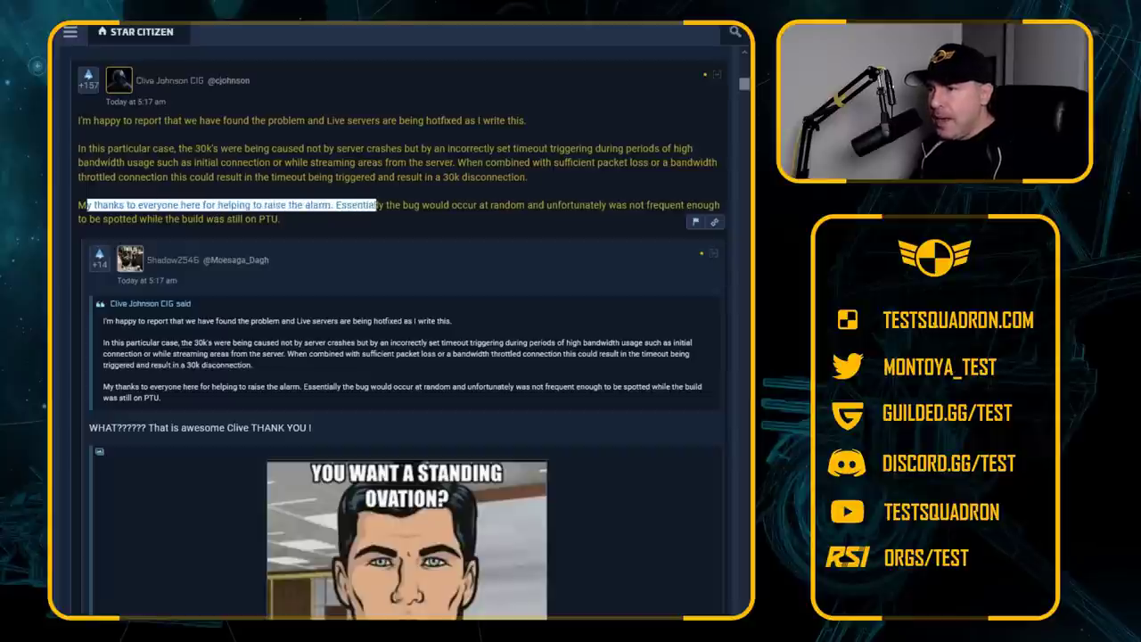